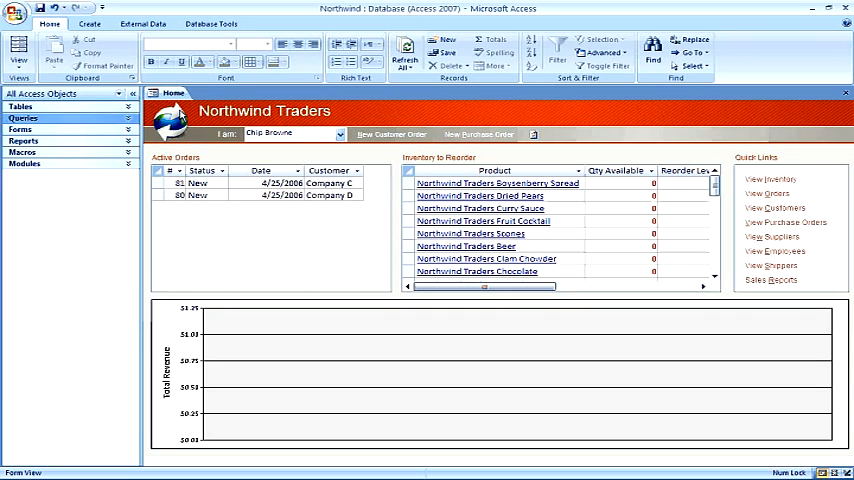
Step: Expand the Queries group in the Navigation Pane to reach Customers Extended
left_click(22, 104)
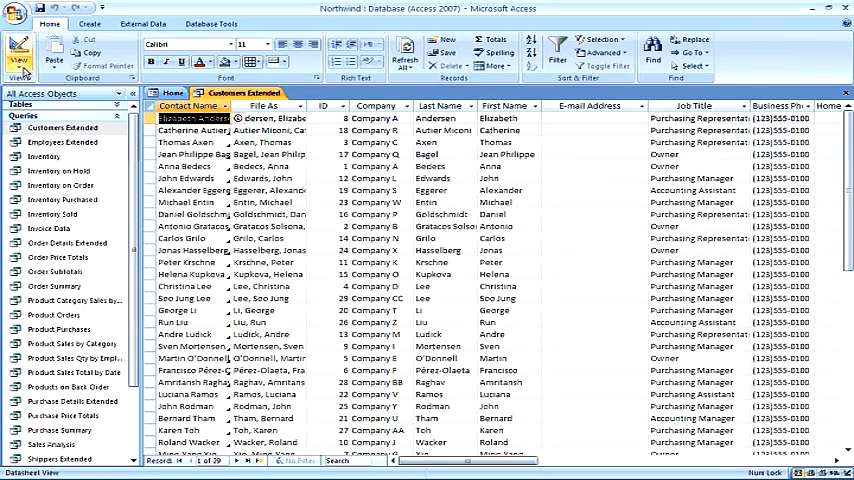
left_click(18, 50)
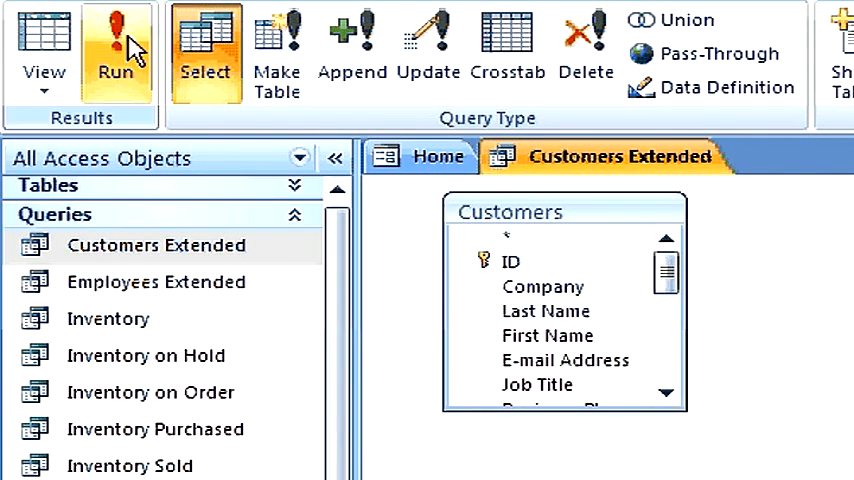
left_click(116, 50)
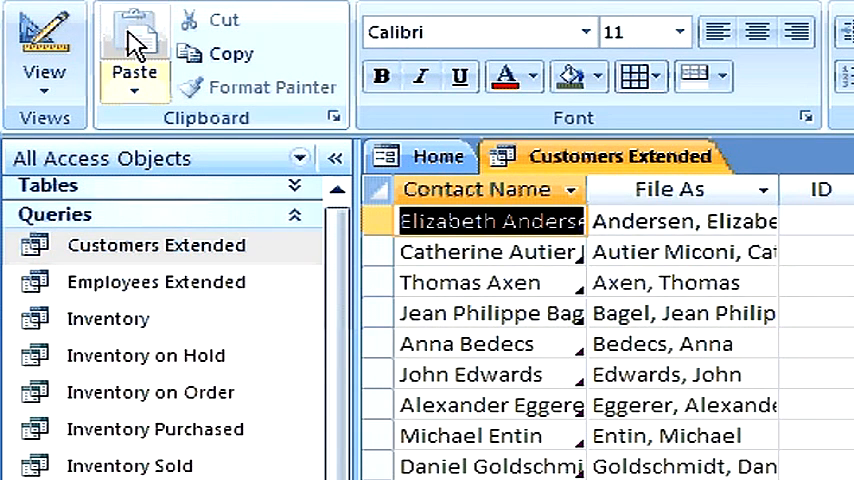
mouse_move(134, 62)
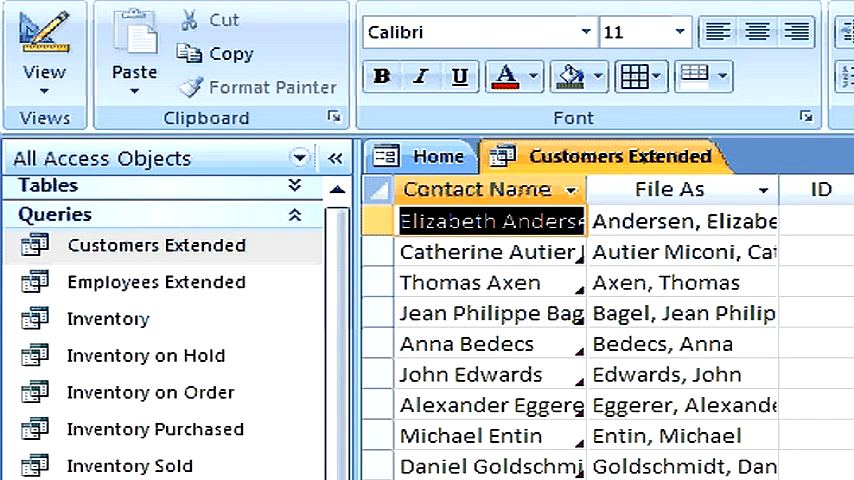
left_click(683, 221)
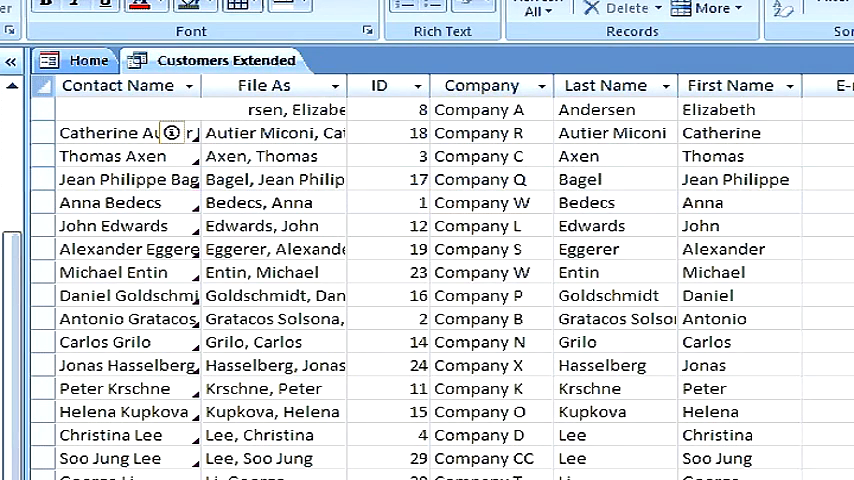
Step: Open the Purchase Summary query from the Navigation Pane
left_click(405, 60)
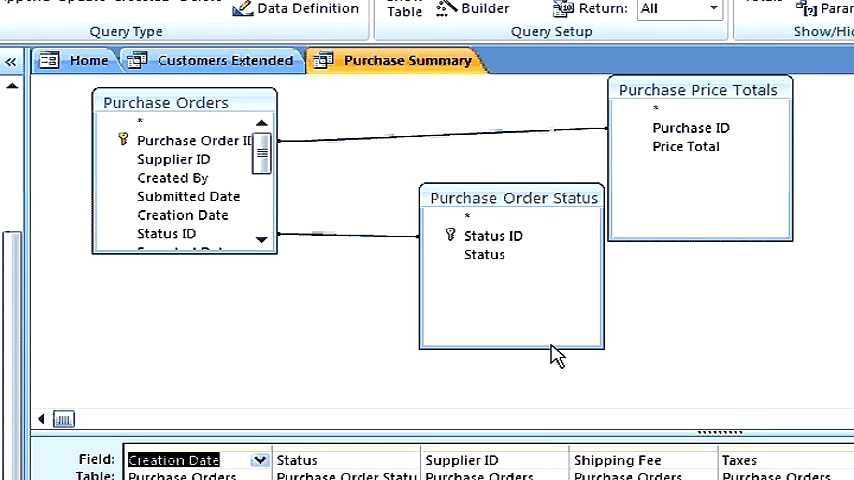
mouse_move(513, 148)
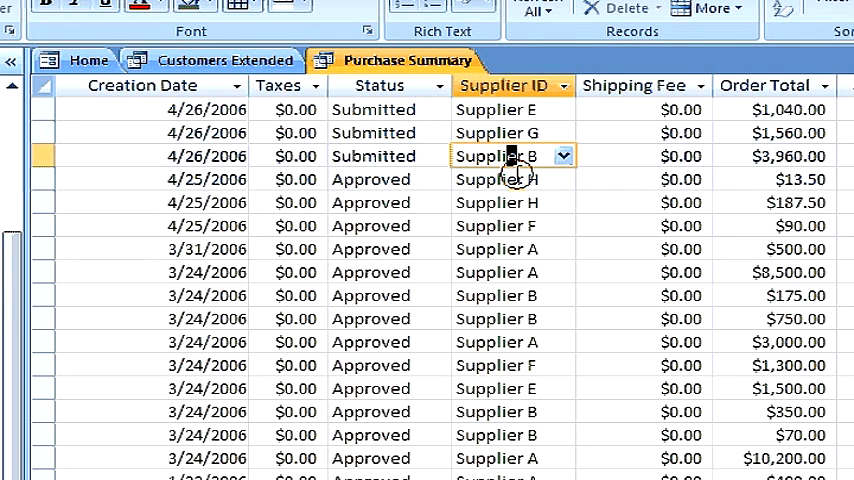
Step: Select a Supplier ID value in Purchase Summary to test whether it can be edited
left_click(563, 156)
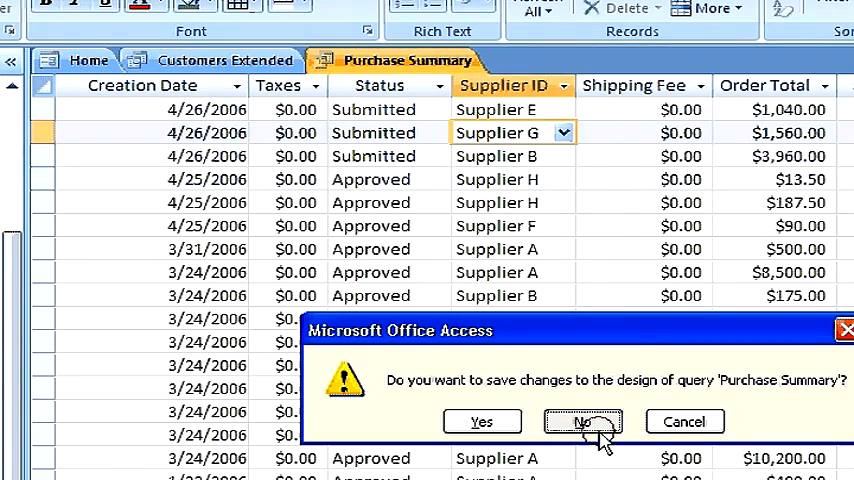
Step: Answer No to the save prompt, discarding Purchase Summary's design changes
left_click(582, 421)
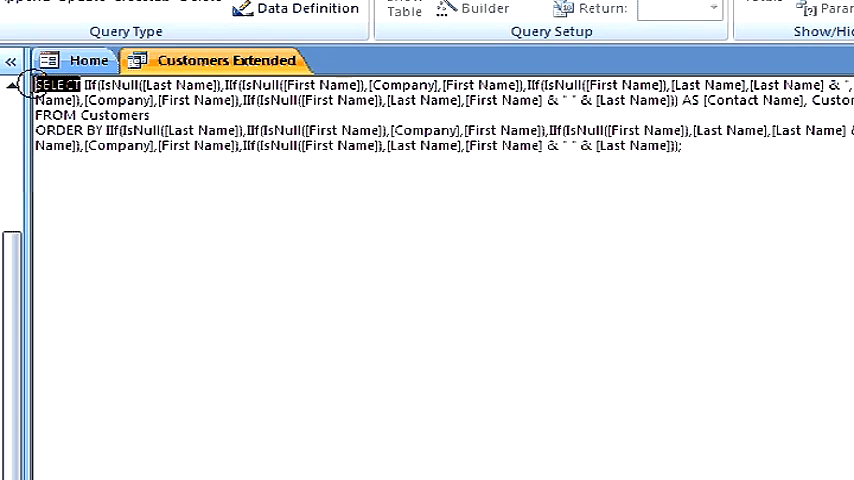
mouse_move(218, 178)
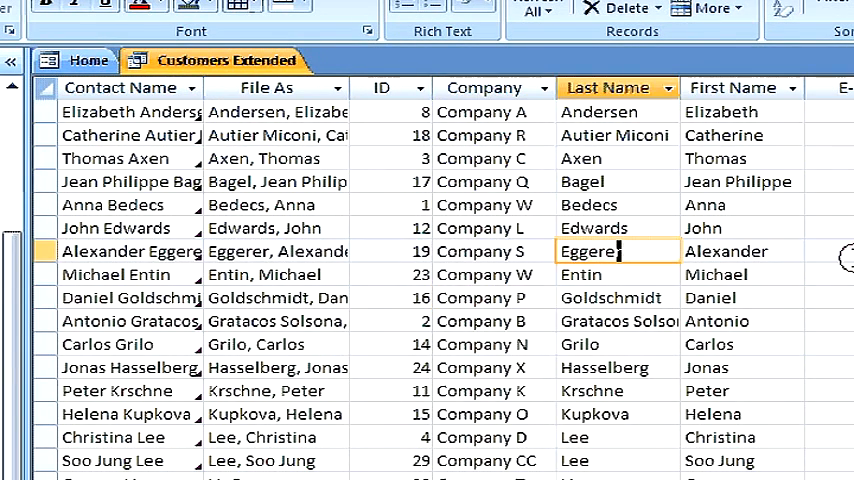
left_click(740, 343)
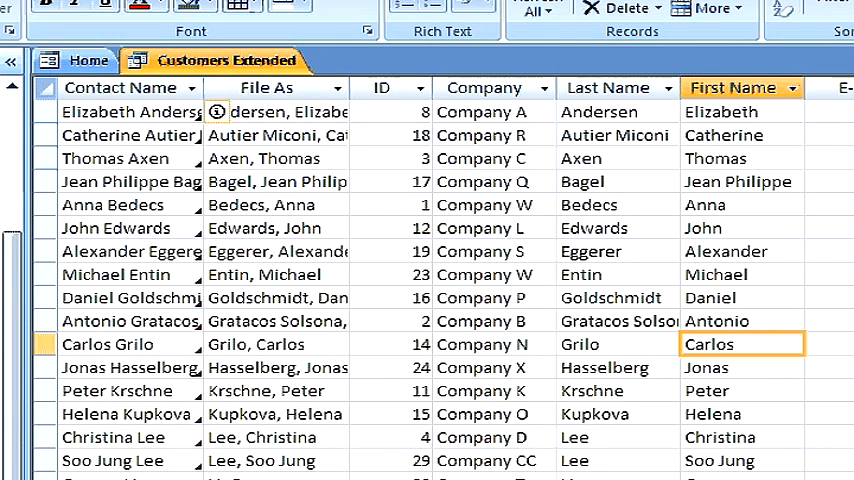
Step: Search Access Help for 'edit data in a query' and open the 'Edit data in a query' article
key("f1")
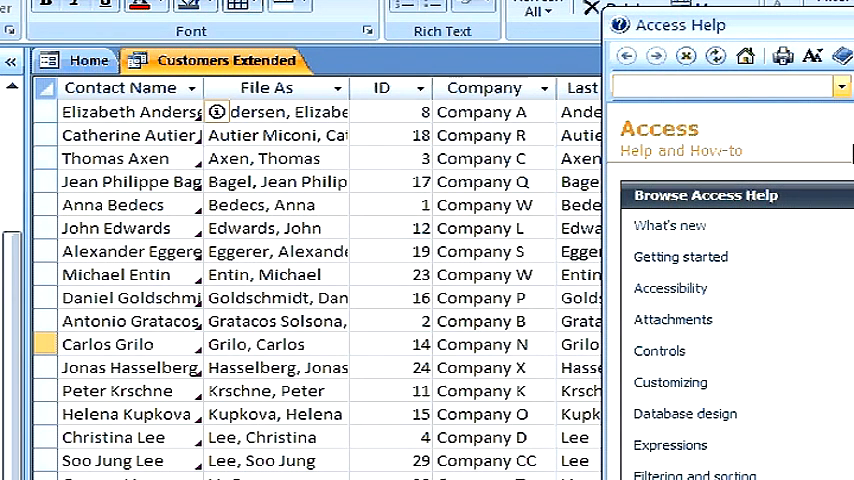
type("edit data in a qu")
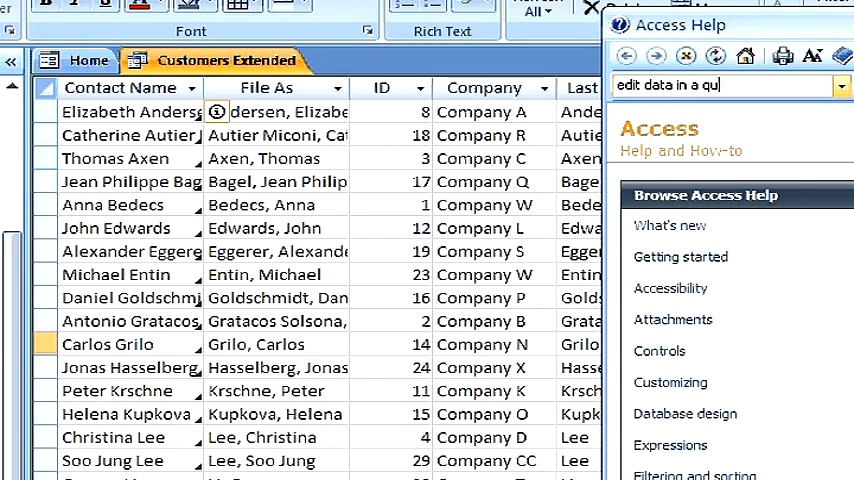
left_click(843, 85)
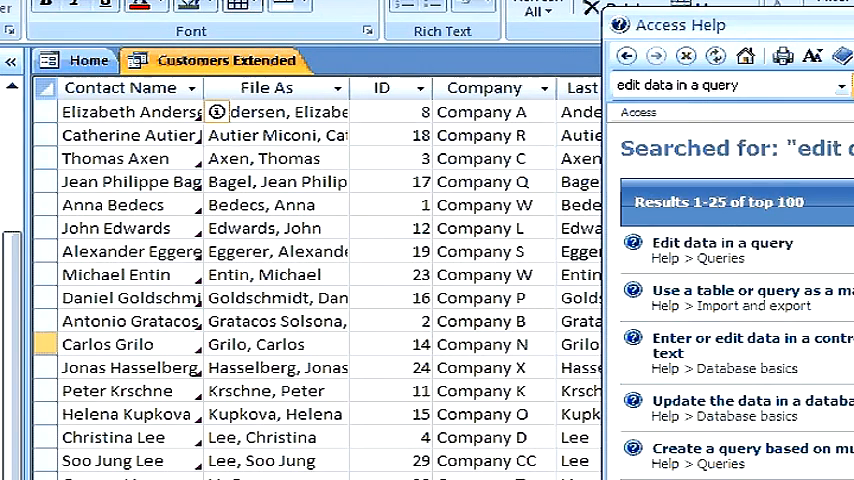
left_click(721, 243)
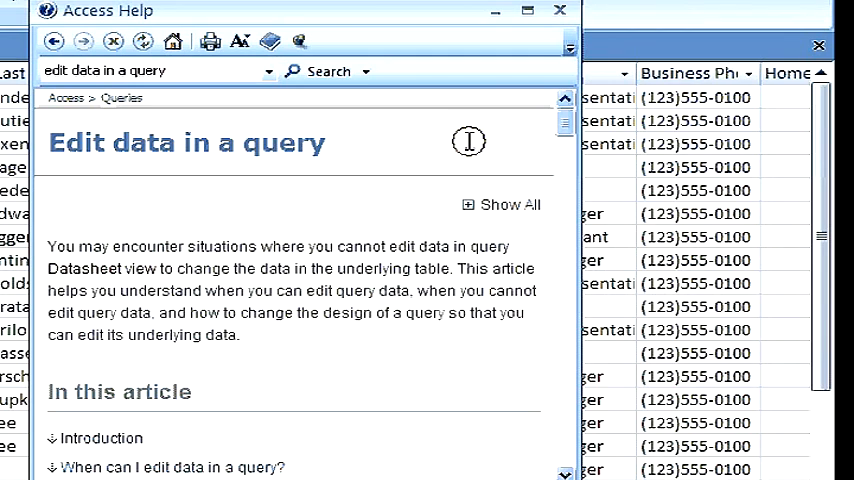
Step: Scroll the article down to the 'When can I not edit data in a query?' section
scroll("down", 3)
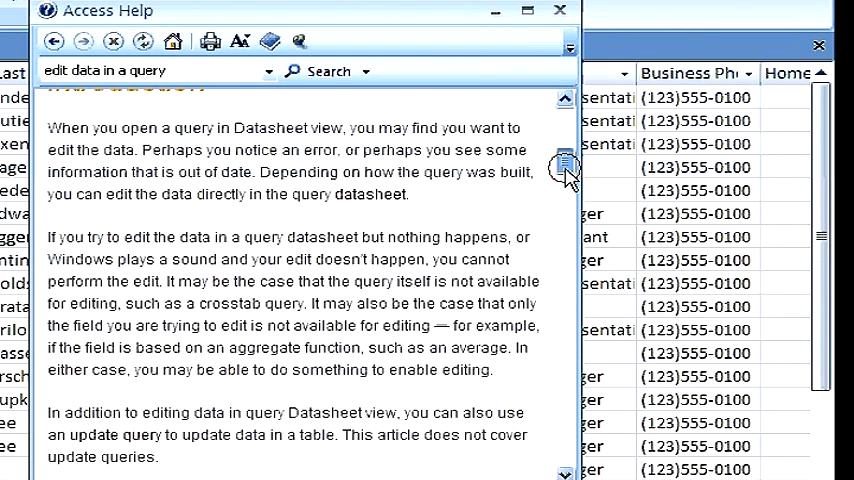
scroll("down", 3)
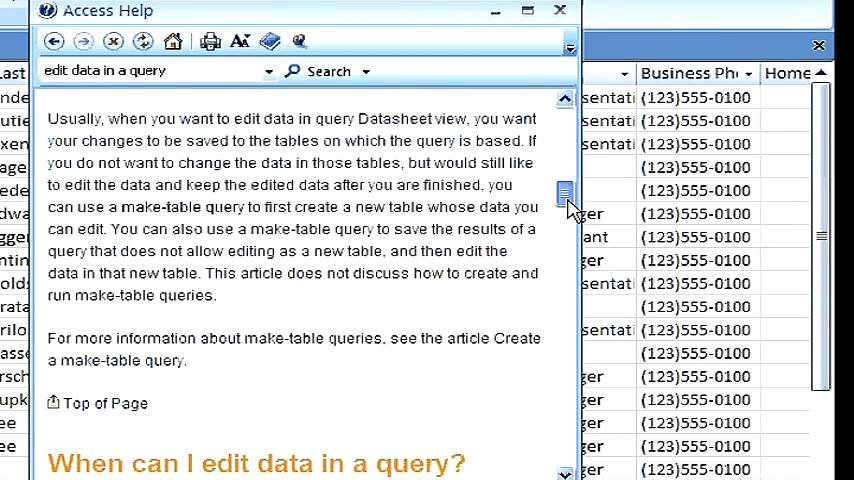
scroll("down", 3)
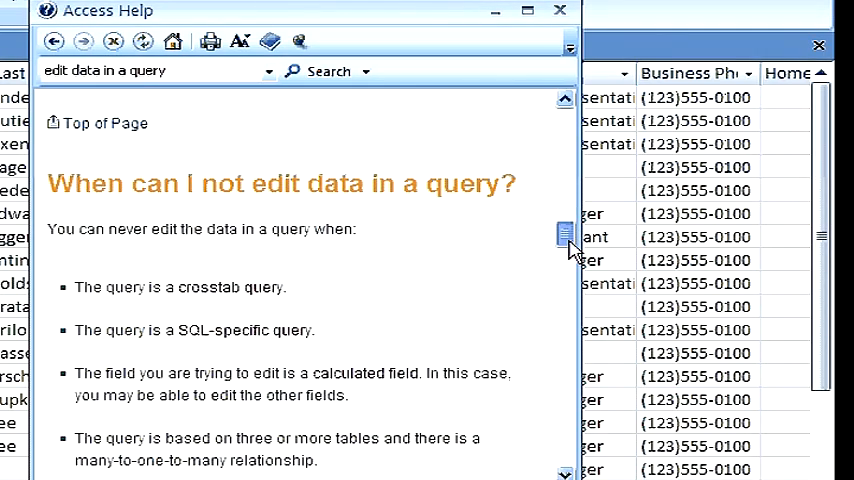
scroll("down", 3)
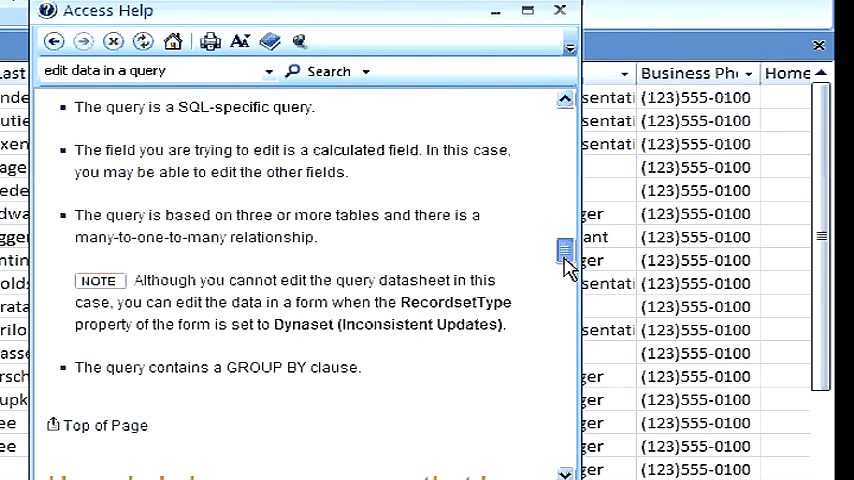